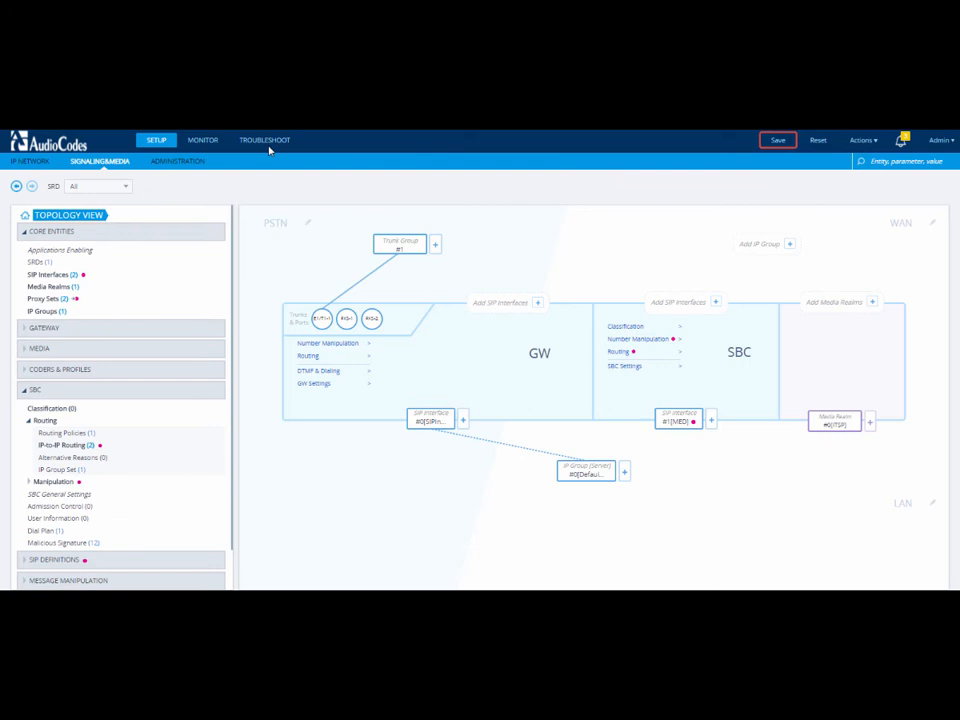
- Set Media CDR Report Level to End Media, alongside the 10.13.2.35 server and End Call level
click(264, 140)
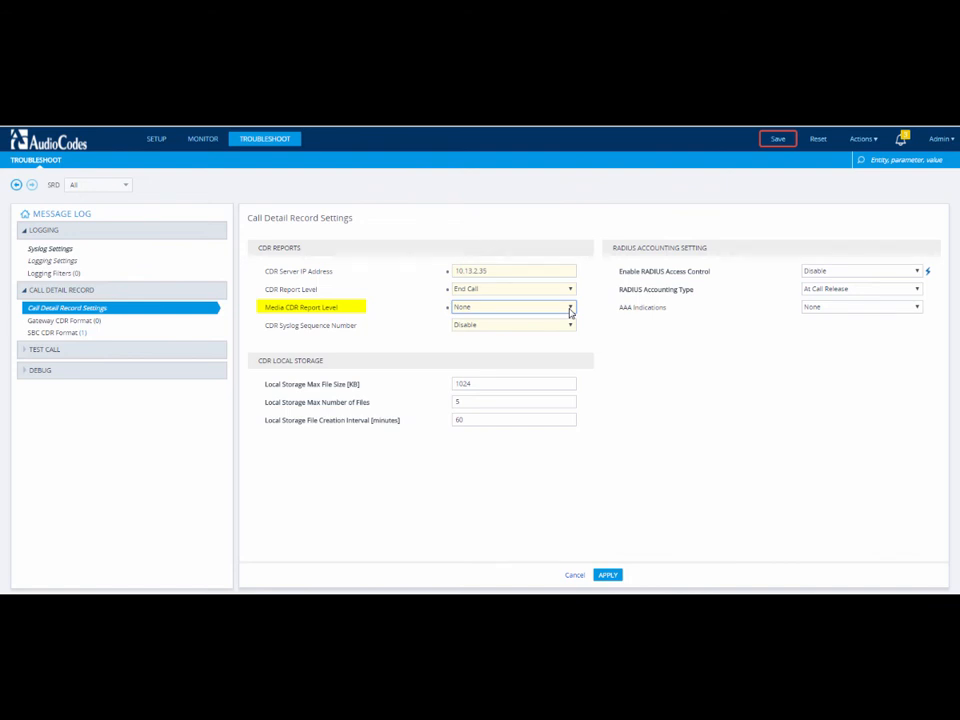
click(512, 307)
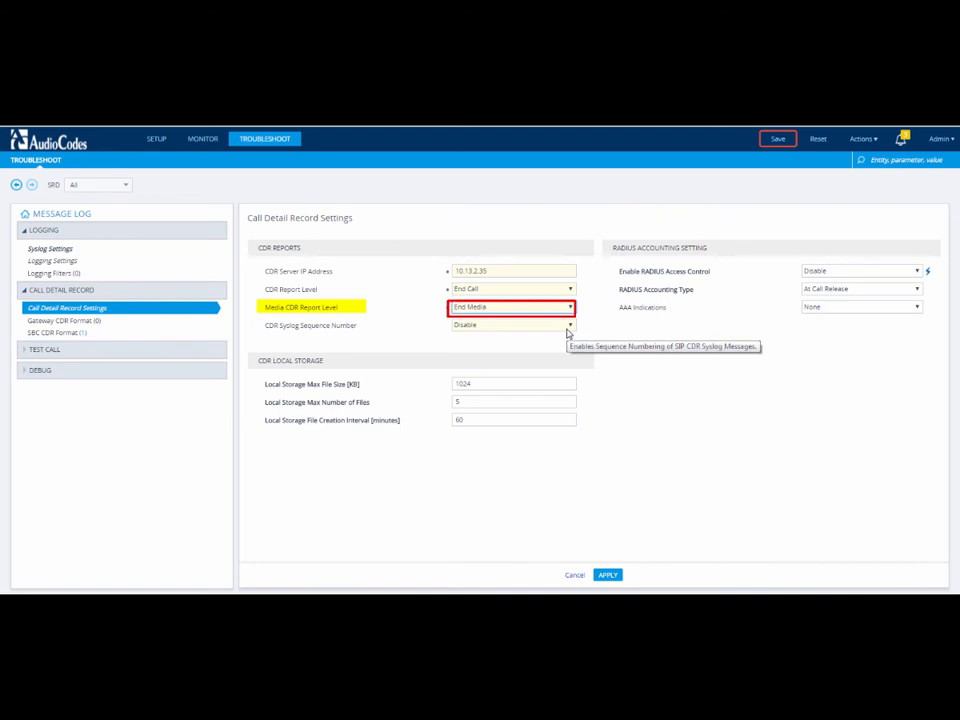